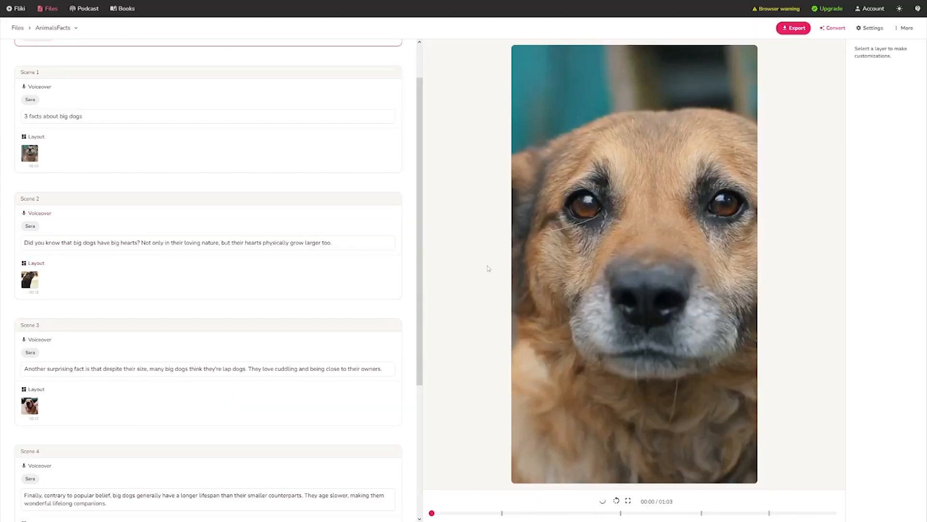
Open Scene 1's media dialog on the Stock library tab from its Layout thumbnail.
left_click(603, 500)
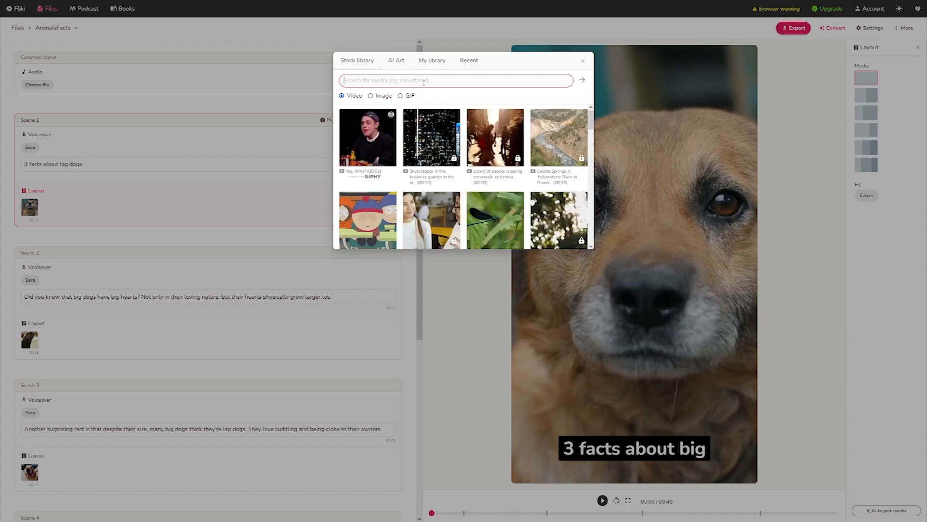
Search stock media for 'dogs', try a premium-locked clip, and close the library.
type("dogs")
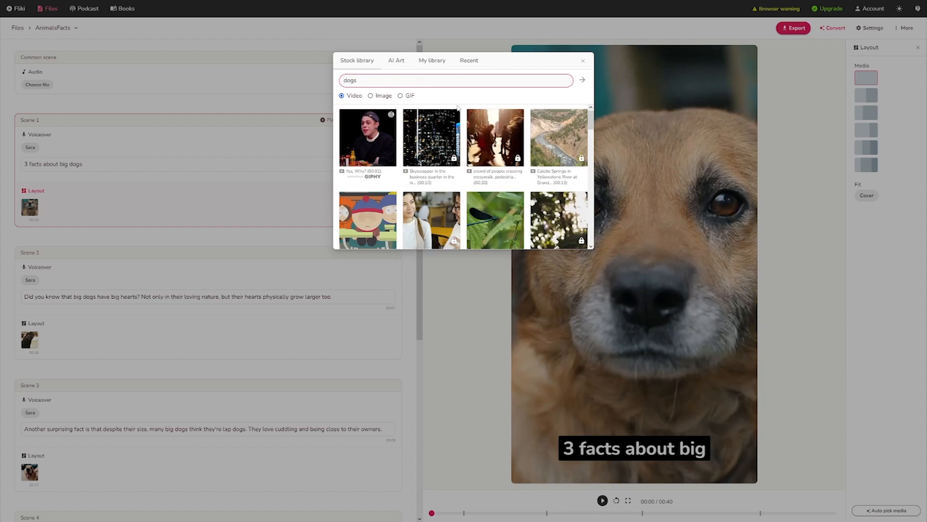
left_click(582, 80)
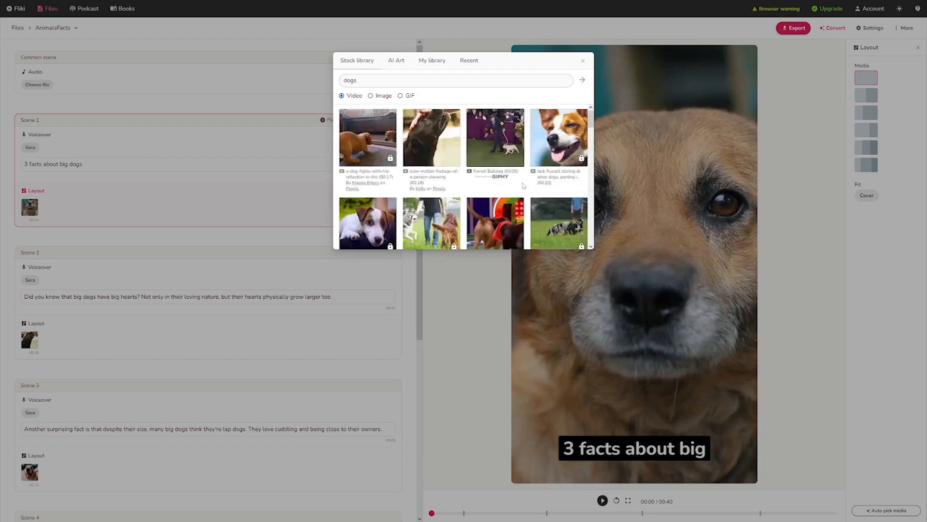
left_click(558, 138)
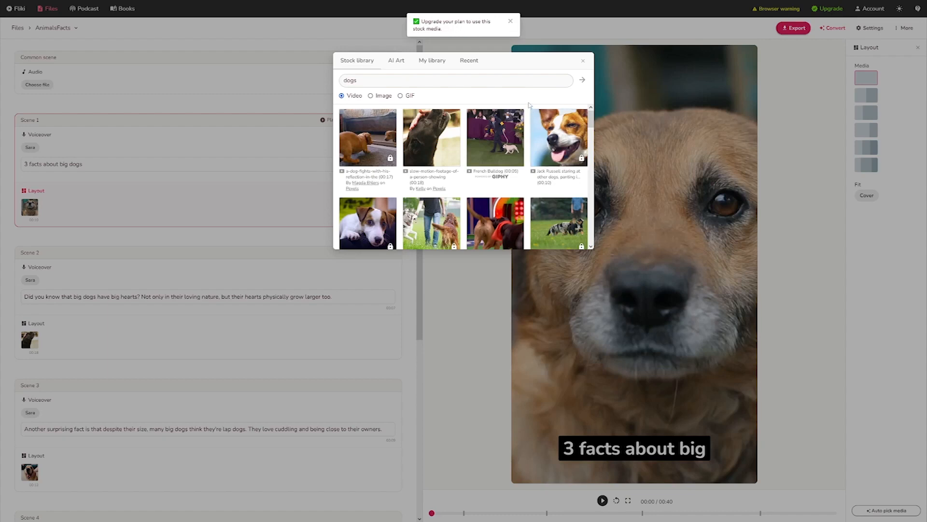
left_click(582, 60)
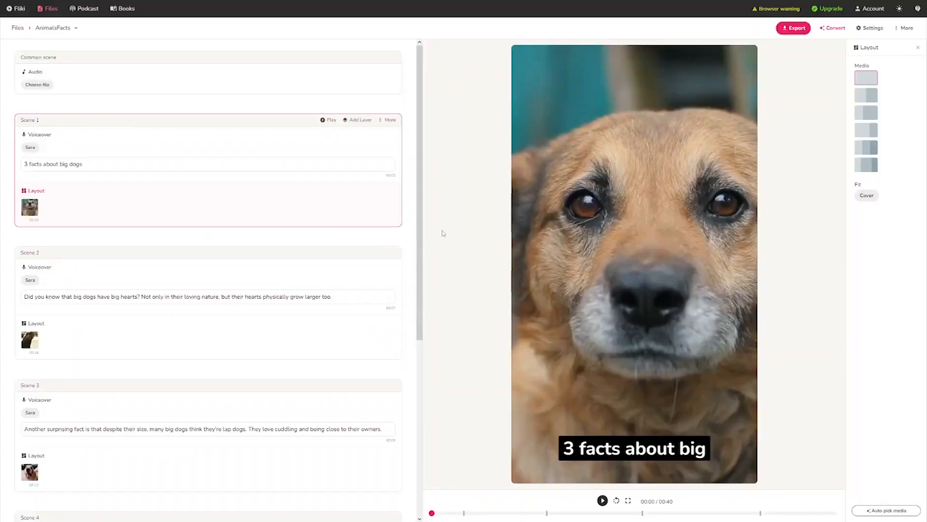
Put 'They age slower, making them wonderful lifelong companions.' into new Scene 6's voiceover.
scroll("down", 3)
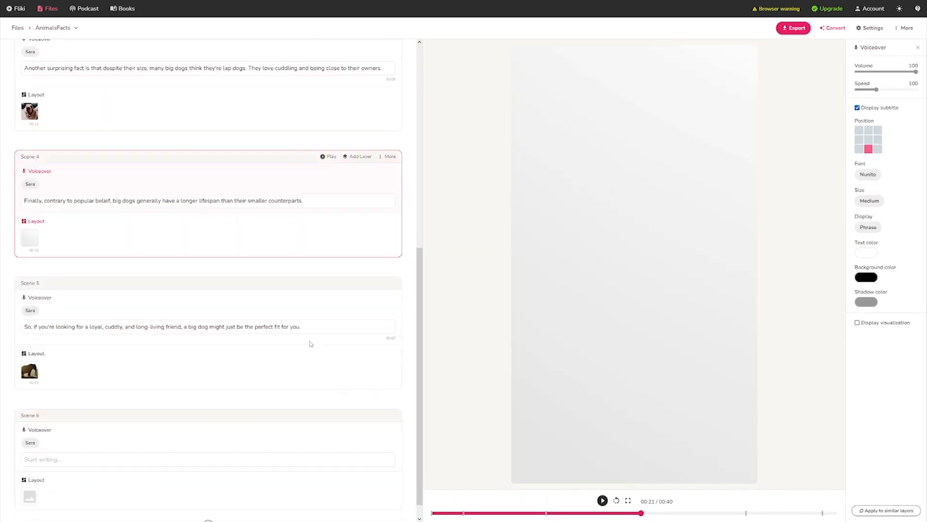
type("They age slower, making them wonderful lifelong companions.")
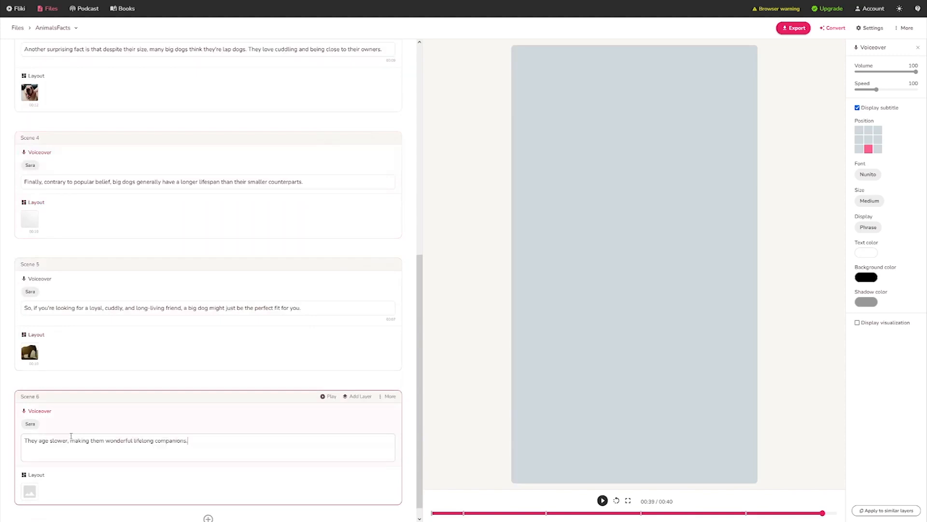
mouse_move(331, 363)
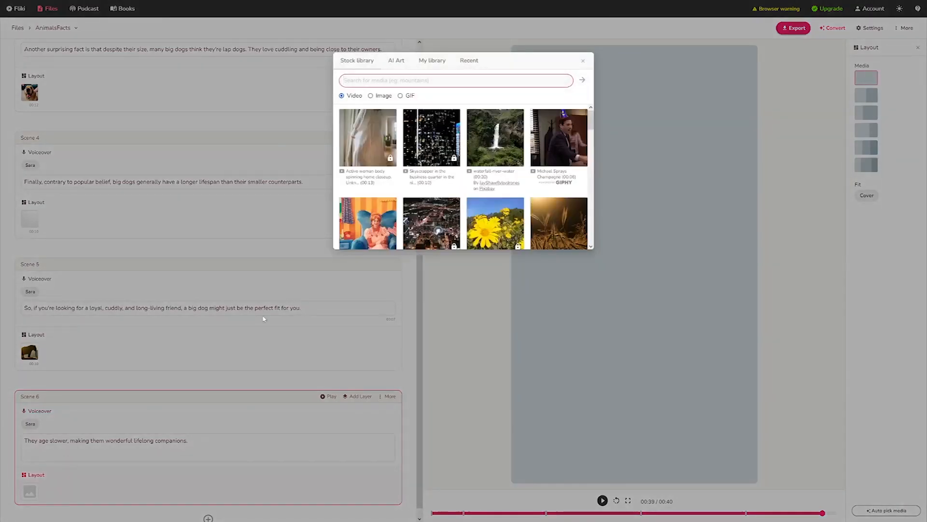
Search stock media for 'dog' for Scene 6, then open Scene 5's media library.
type("dog")
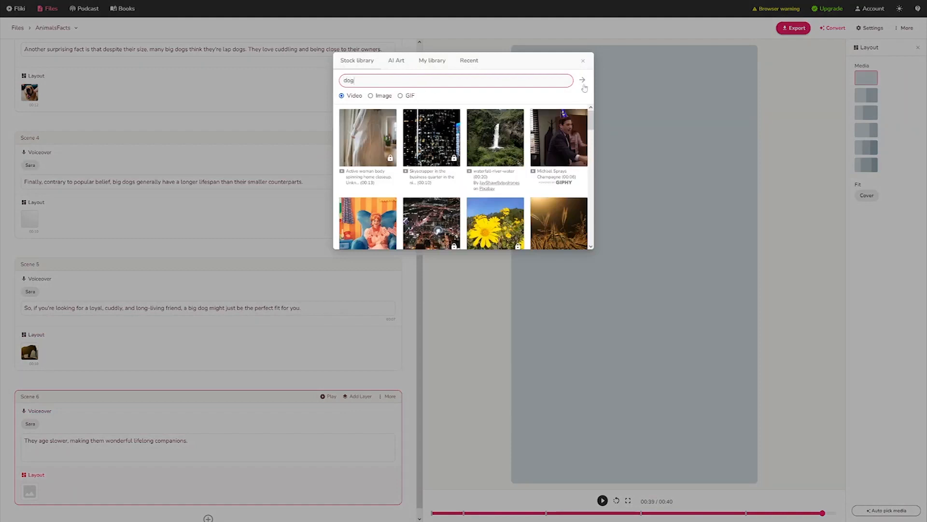
left_click(582, 80)
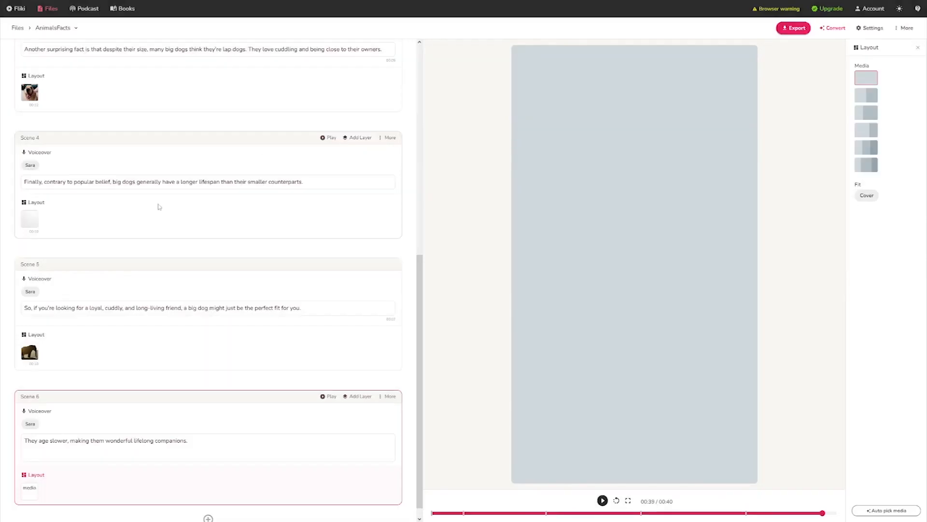
left_click(29, 352)
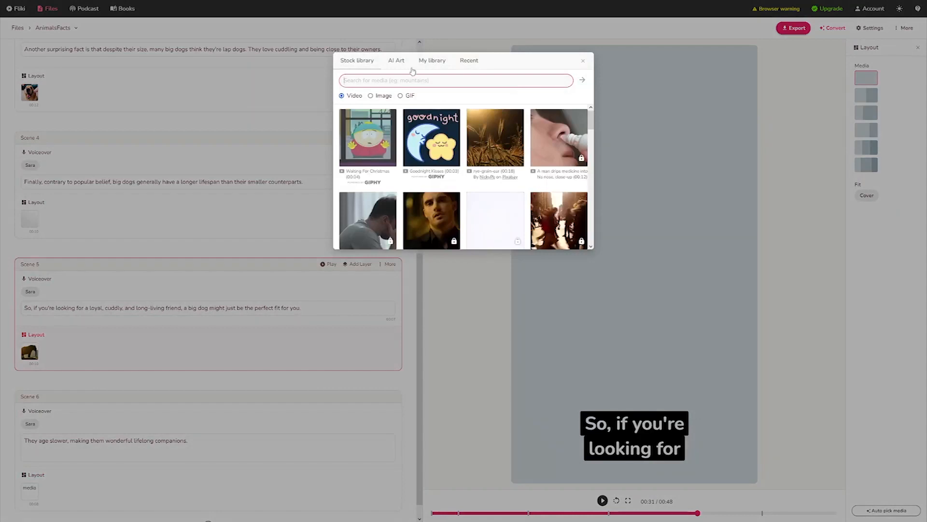
Generate AI art of a lying dog for Scene 5, then close the window unapplied.
left_click(396, 61)
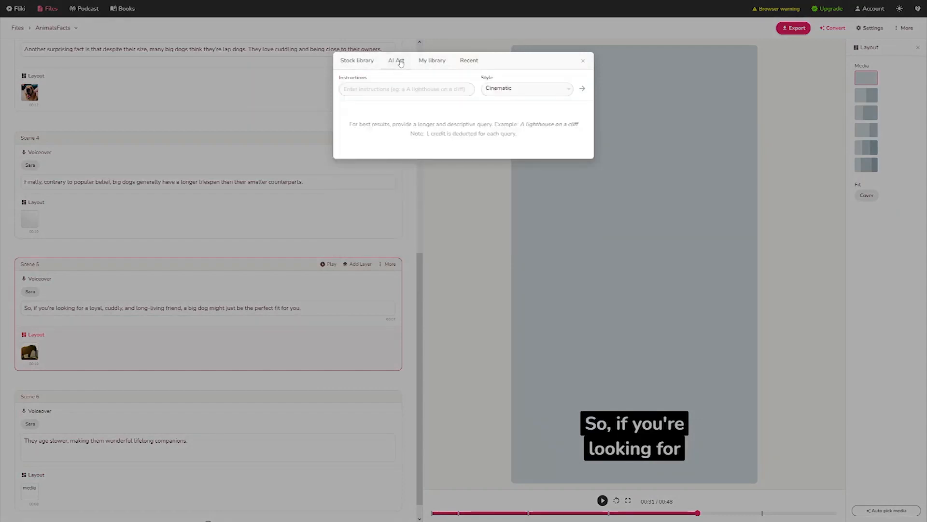
left_click(407, 89)
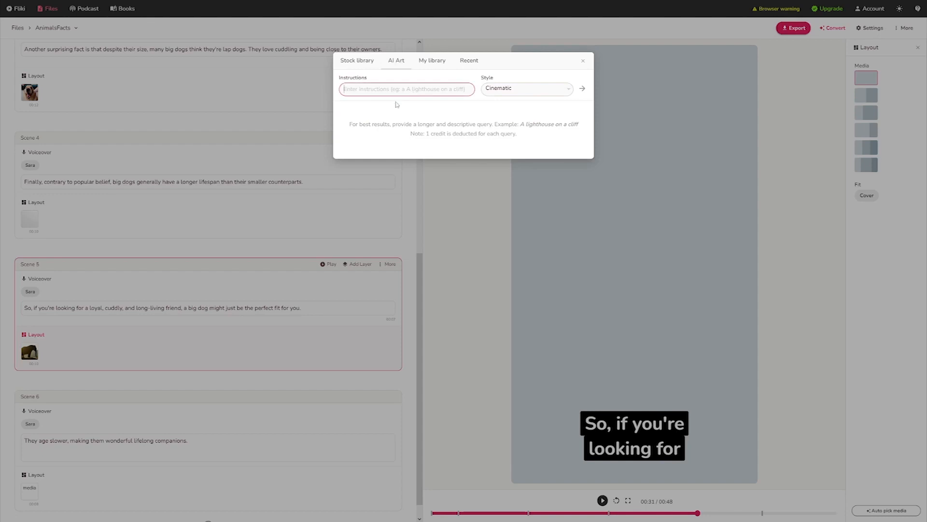
type("dog lying")
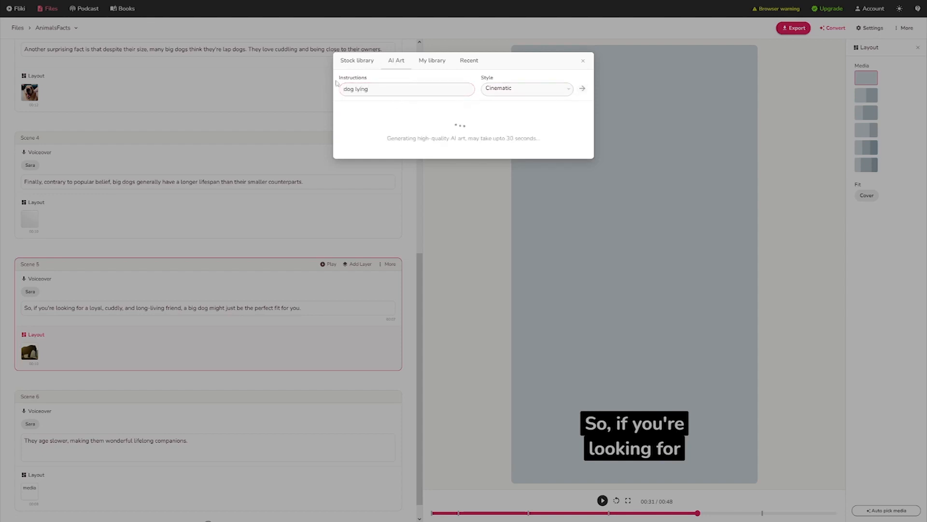
left_click(406, 89)
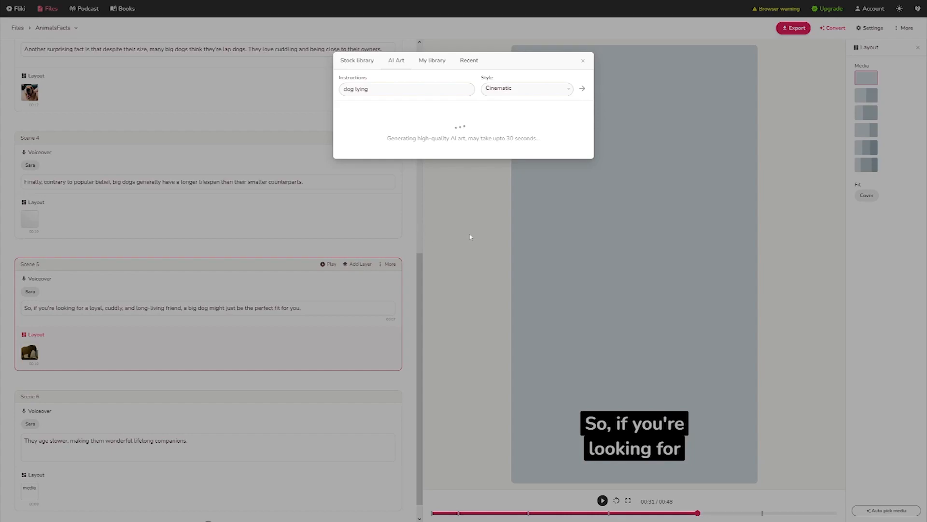
left_click(582, 61)
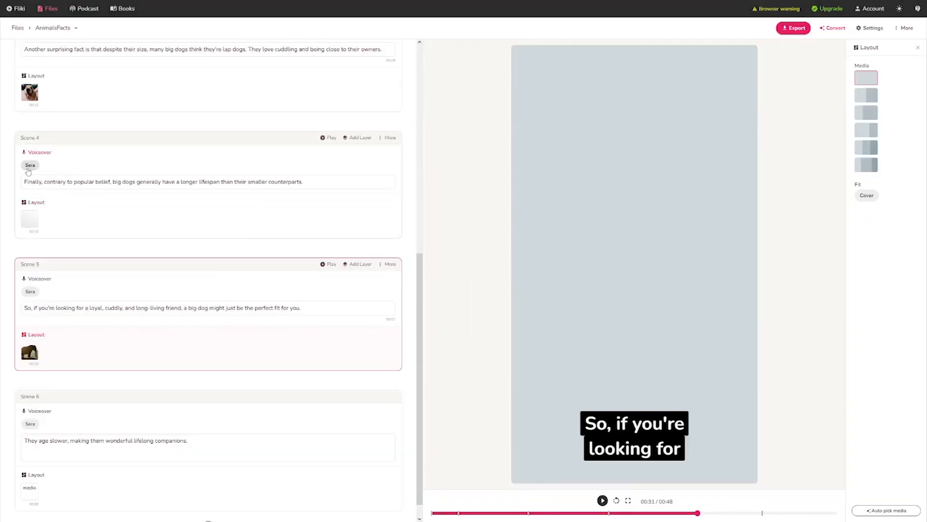
Open the voice selection list from Scene 4's 'Sara' voice chip.
left_click(29, 164)
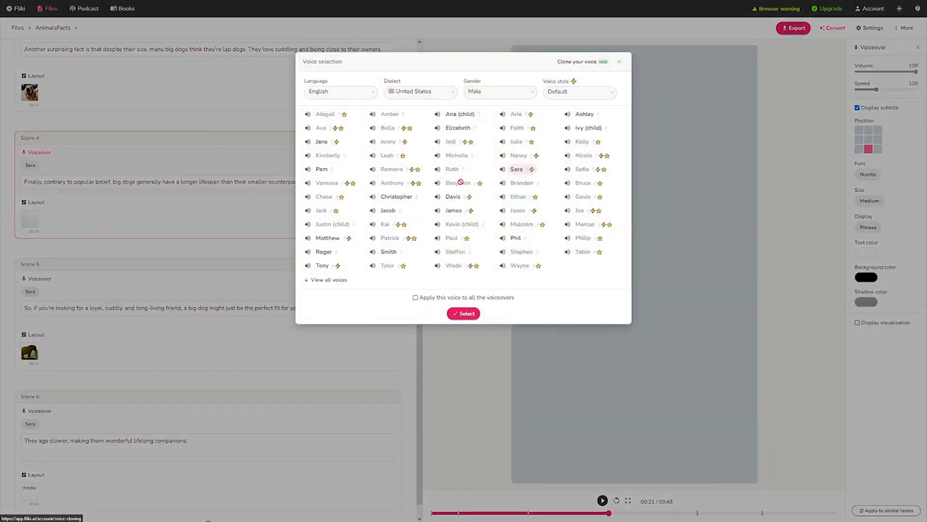
mouse_move(453, 197)
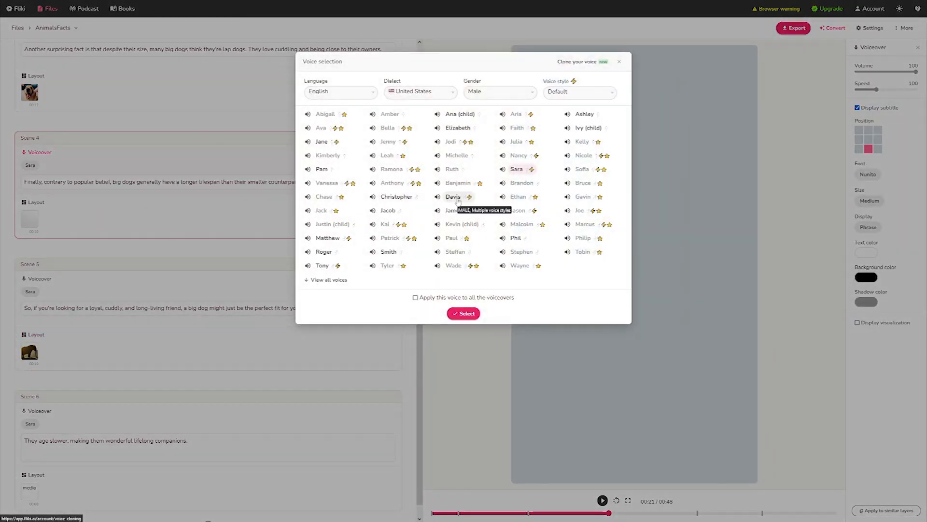